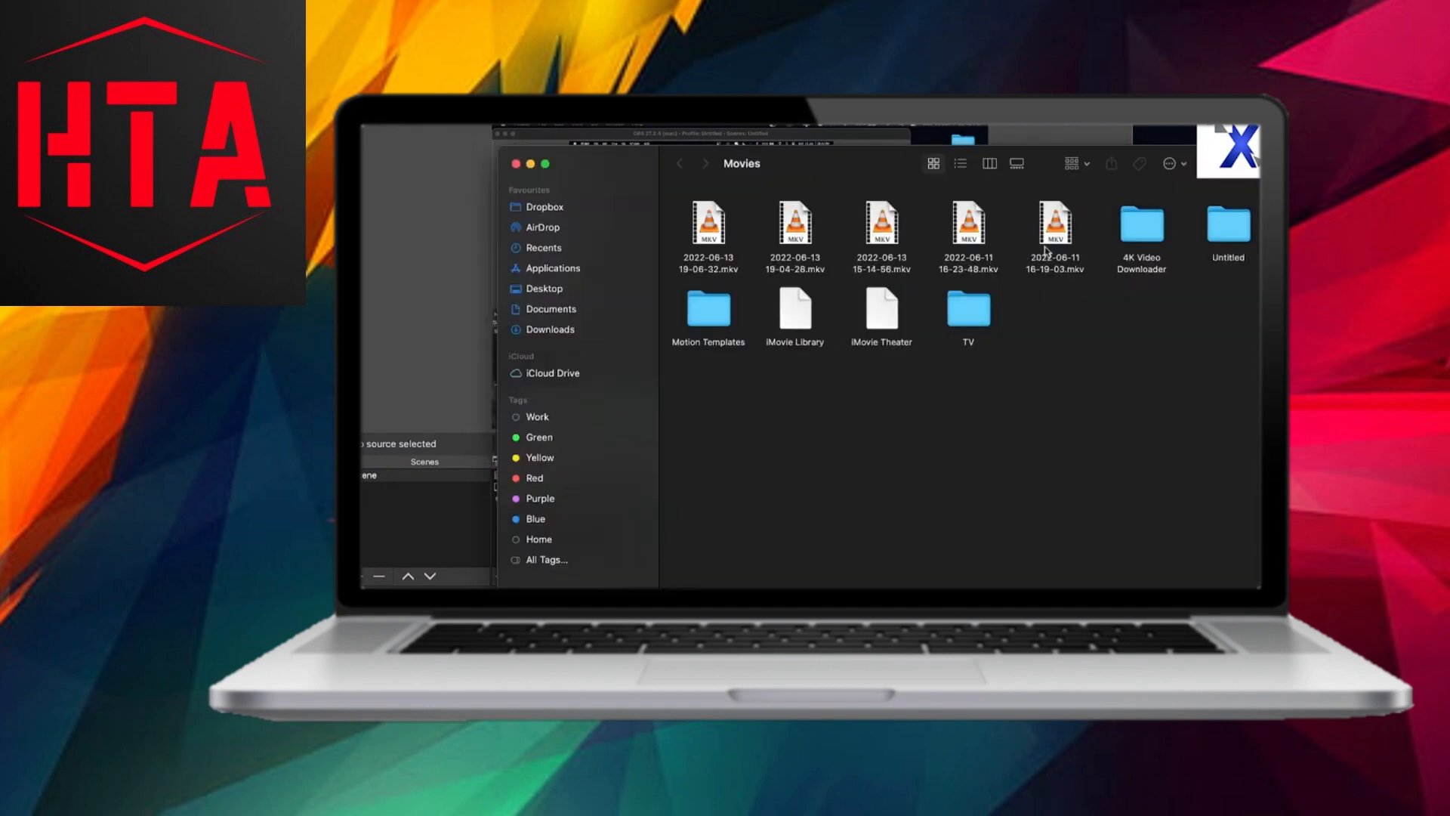
Create a new folder on the desktop from its right-click menu.
{"action": "right_click", "coordinate": [1030, 318]}
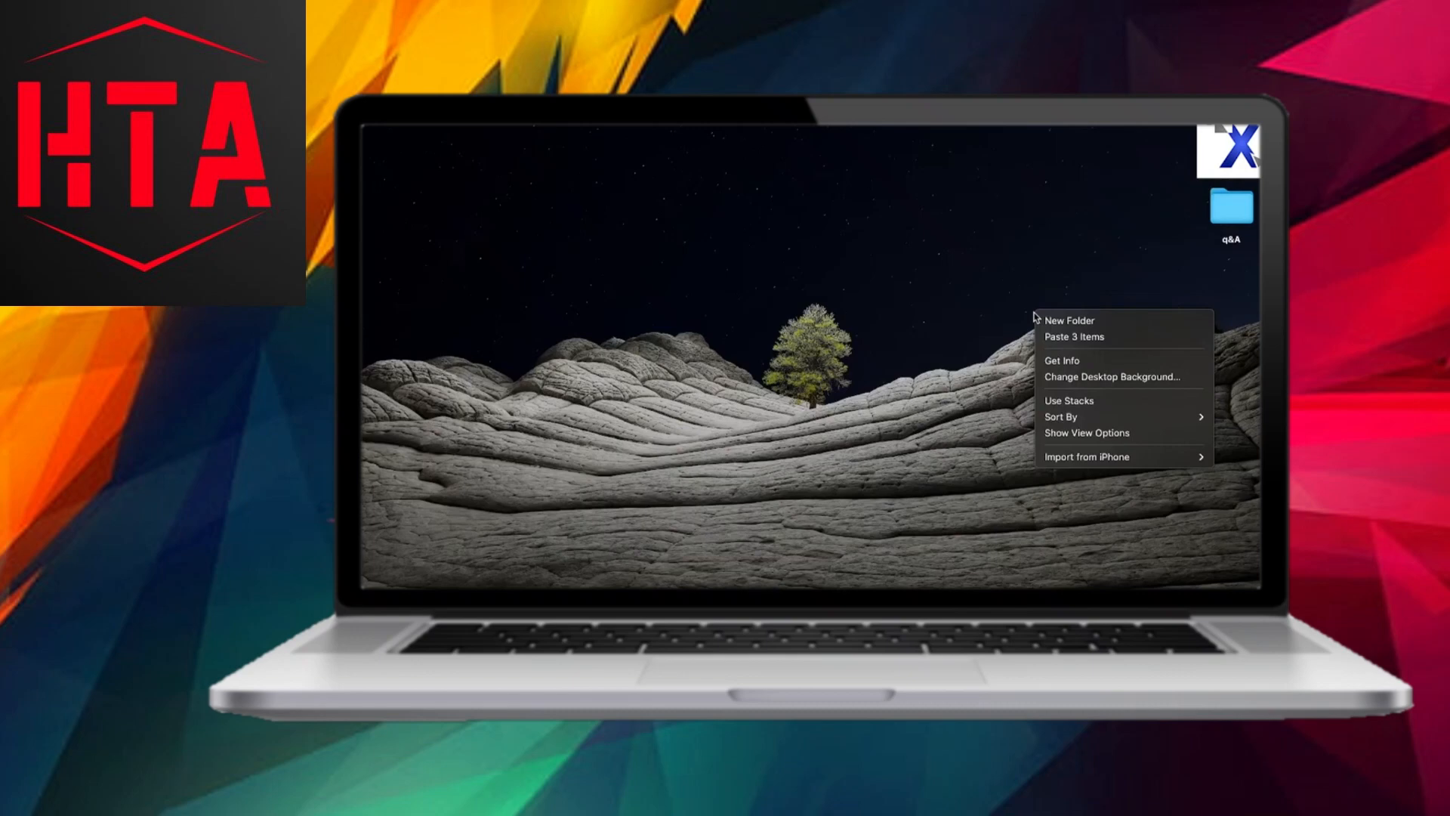
{"action": "left_click", "coordinate": [1069, 320]}
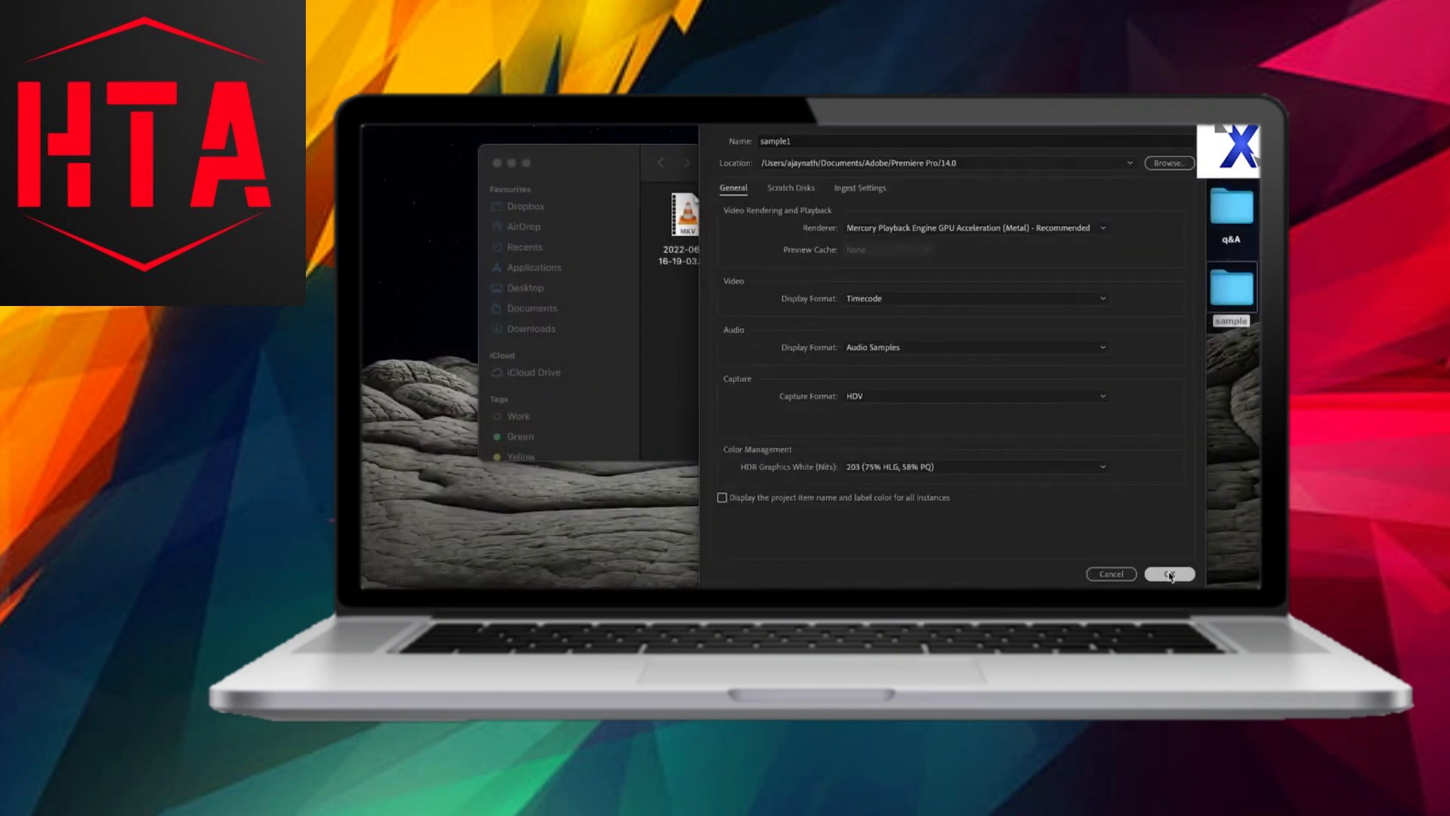
Create the sample1 project and dismiss the unsupported MKV import failure alert.
{"action": "left_click", "coordinate": [1170, 574]}
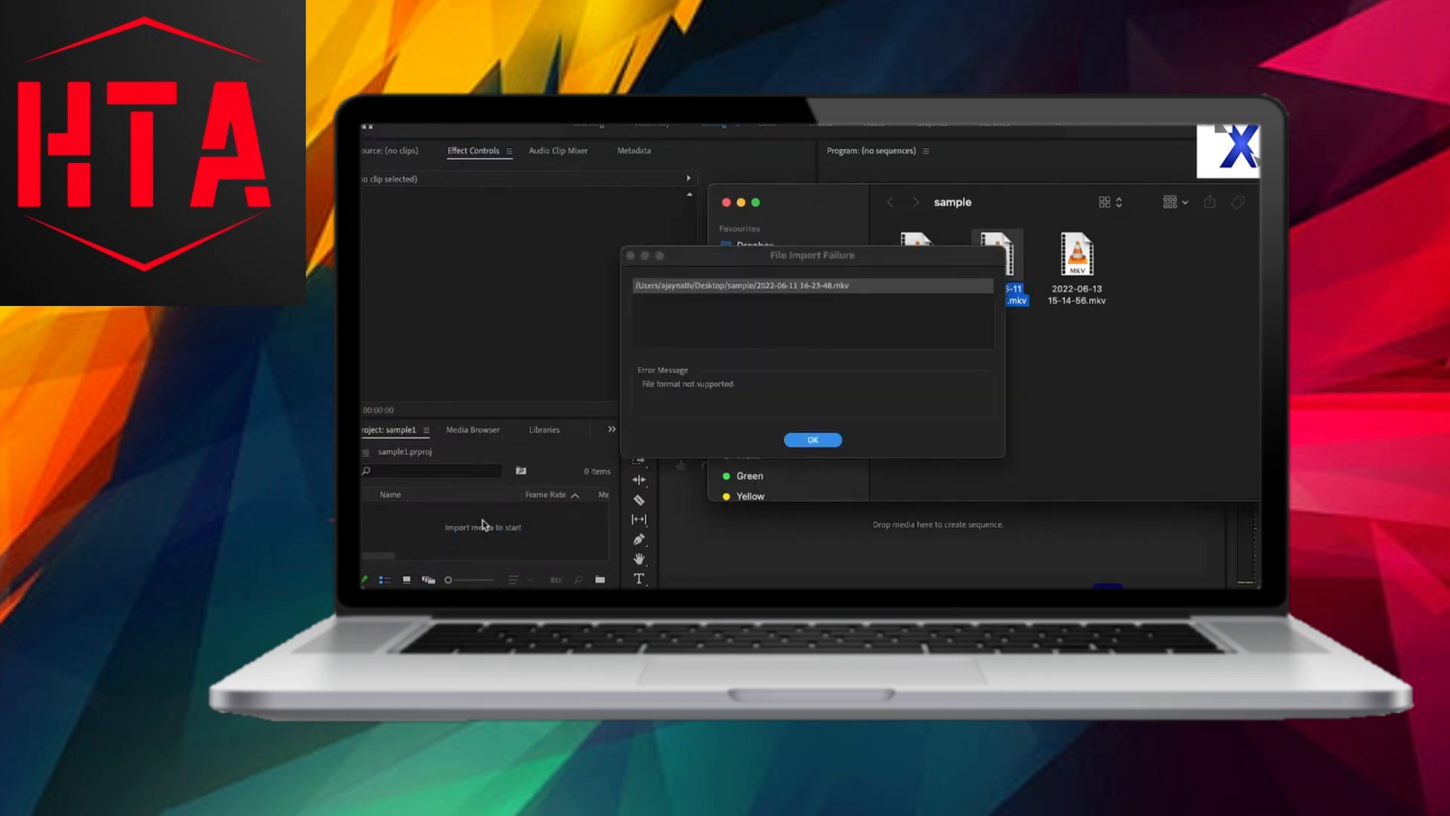
{"action": "mouse_move", "coordinate": [647, 396]}
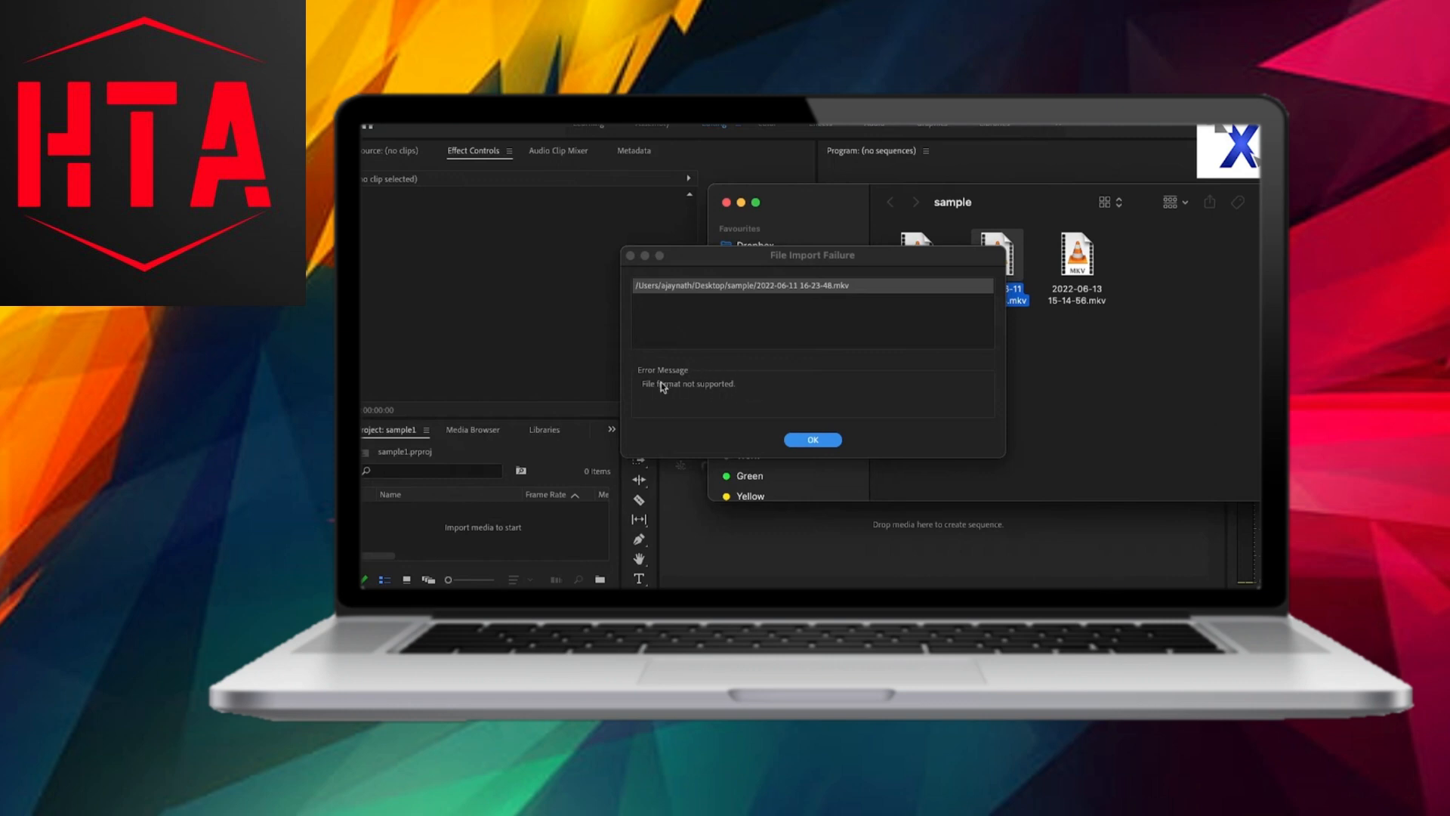
{"action": "mouse_move", "coordinate": [864, 306]}
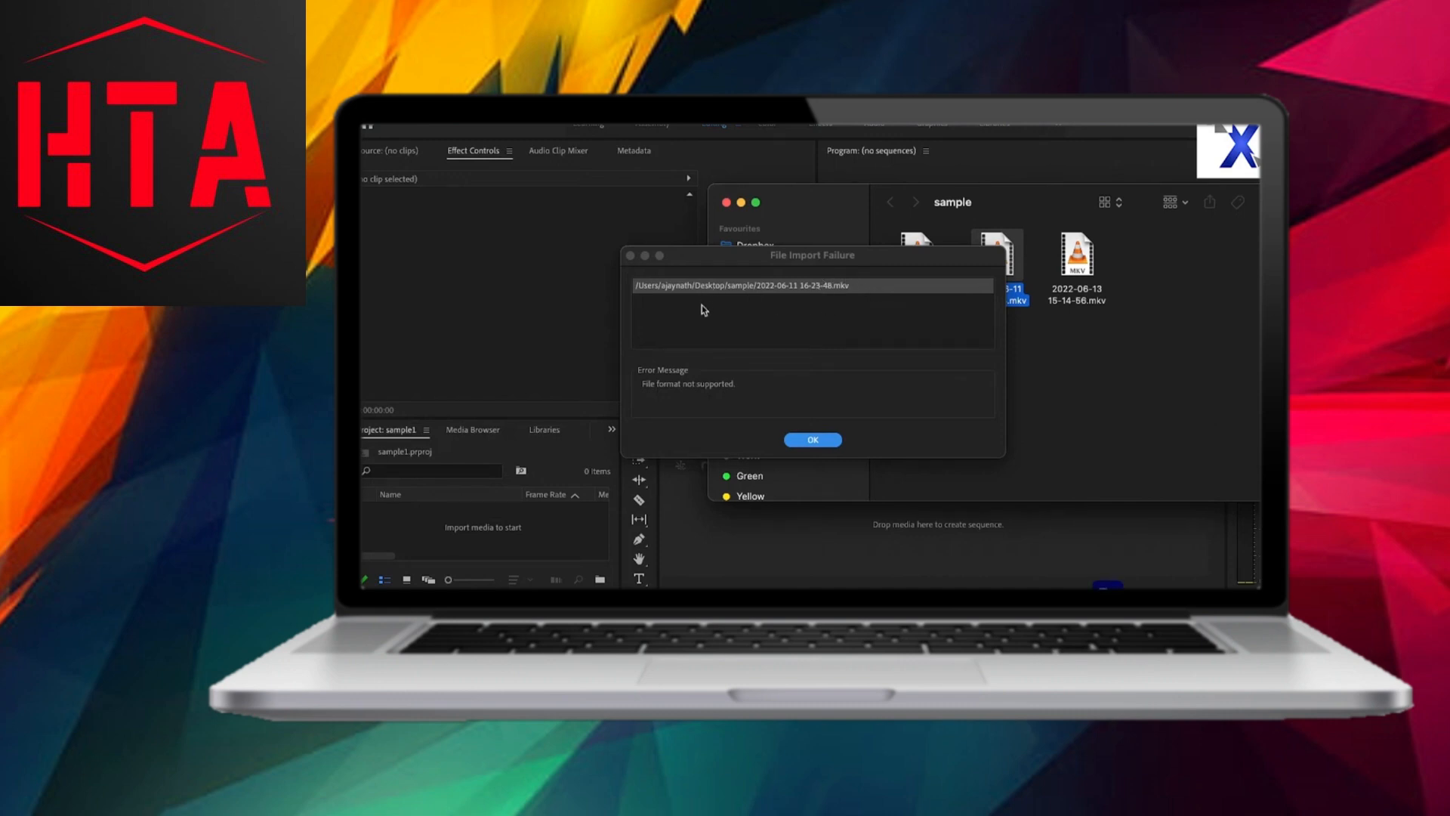
{"action": "mouse_move", "coordinate": [759, 328]}
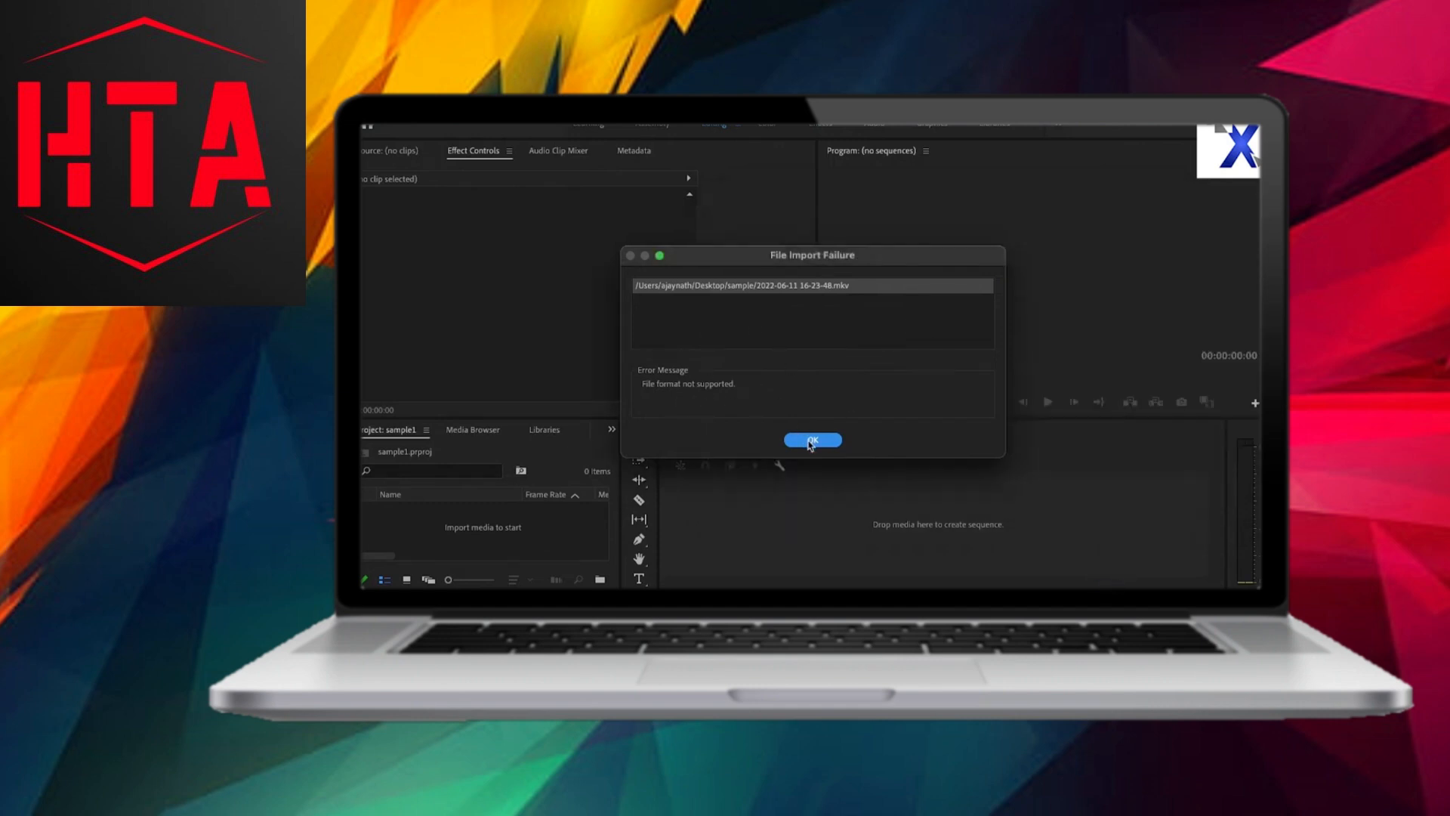
{"action": "left_click", "coordinate": [812, 440]}
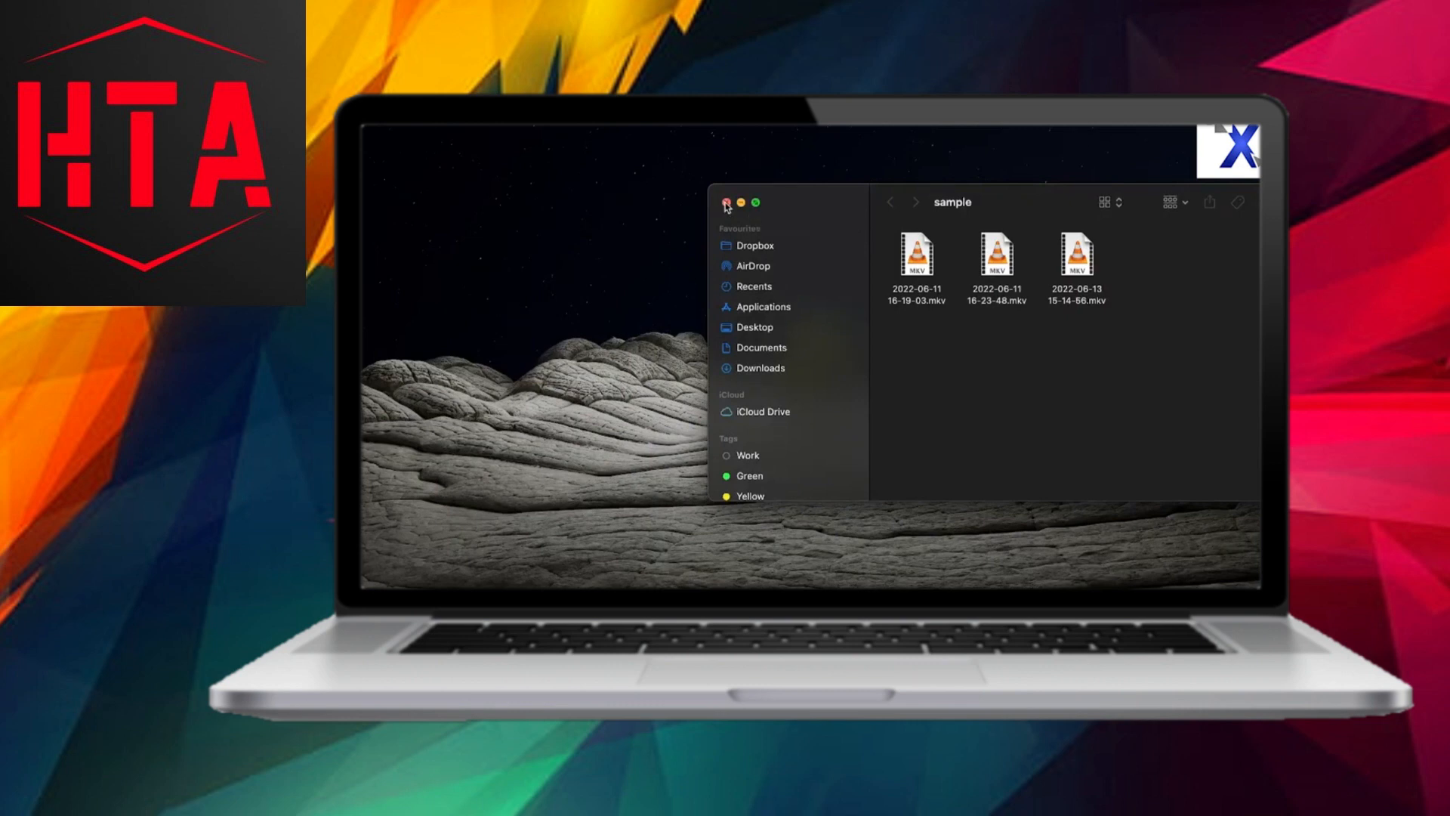
Close the sample folder's Finder window.
{"action": "left_click", "coordinate": [725, 202]}
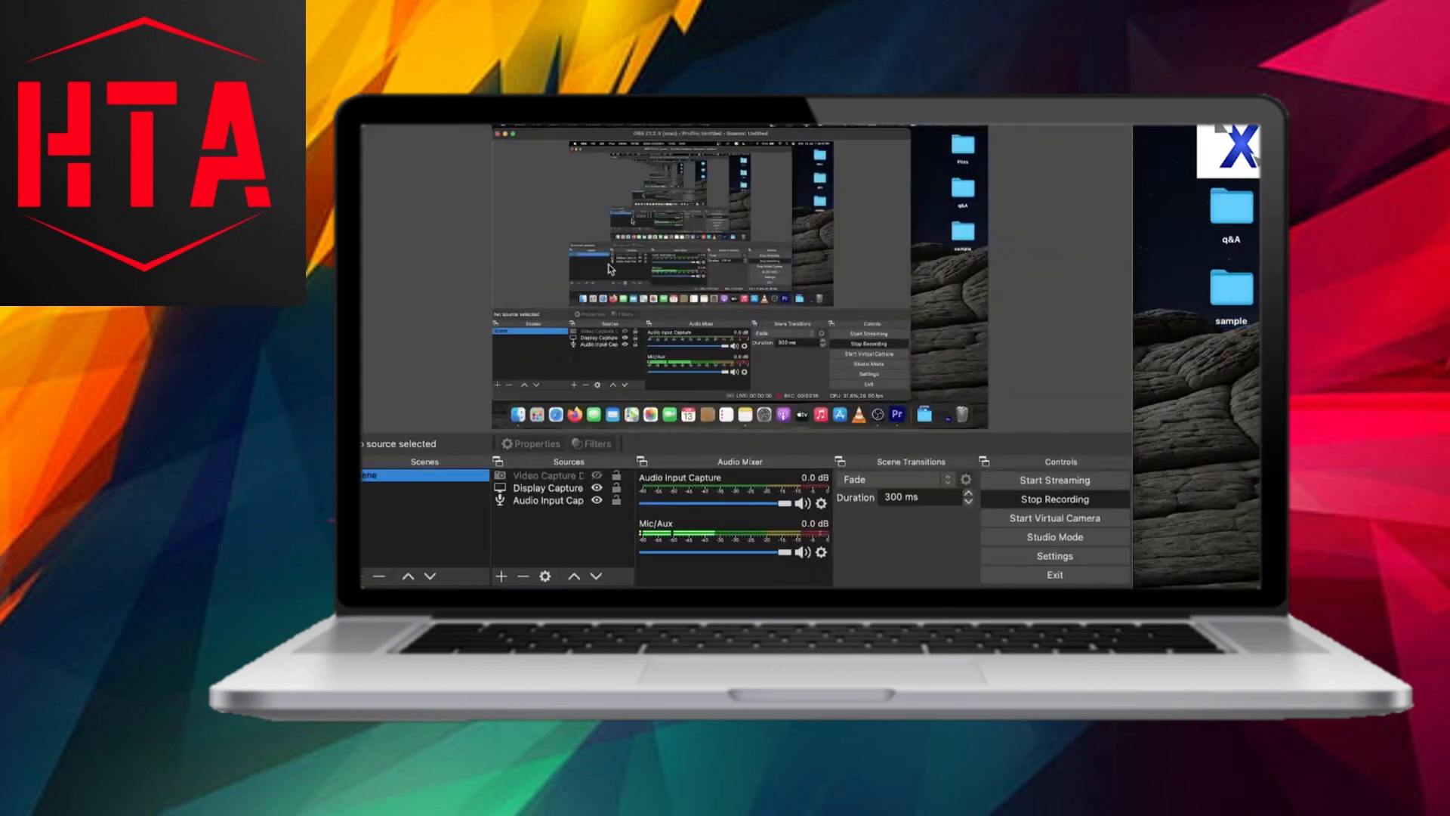
{"action": "mouse_move", "coordinate": [457, 300]}
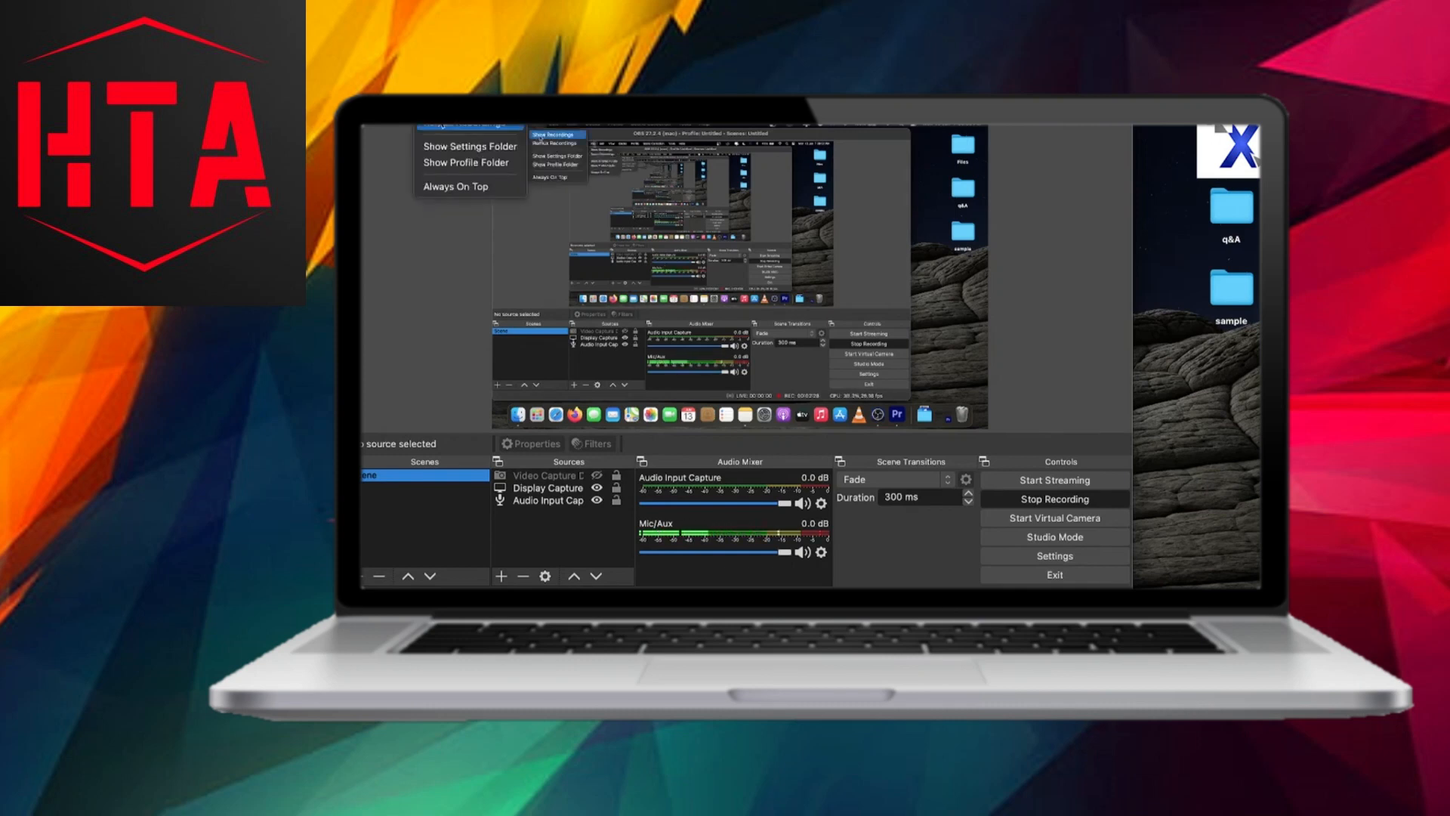
Open the Remux Recordings tool and select its empty OBS Recording slot.
{"action": "left_click", "coordinate": [559, 144]}
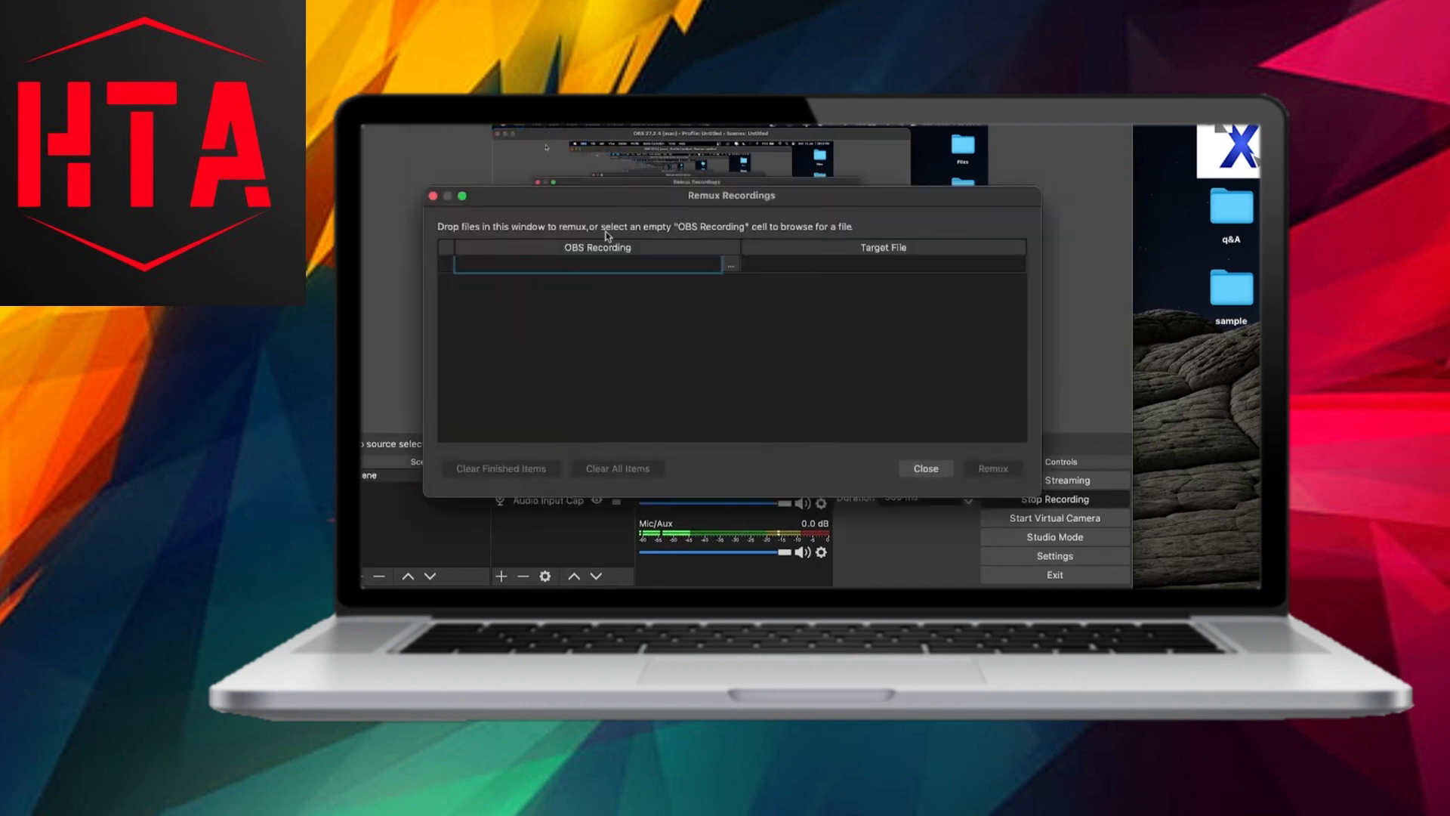
{"action": "left_click", "coordinate": [587, 265]}
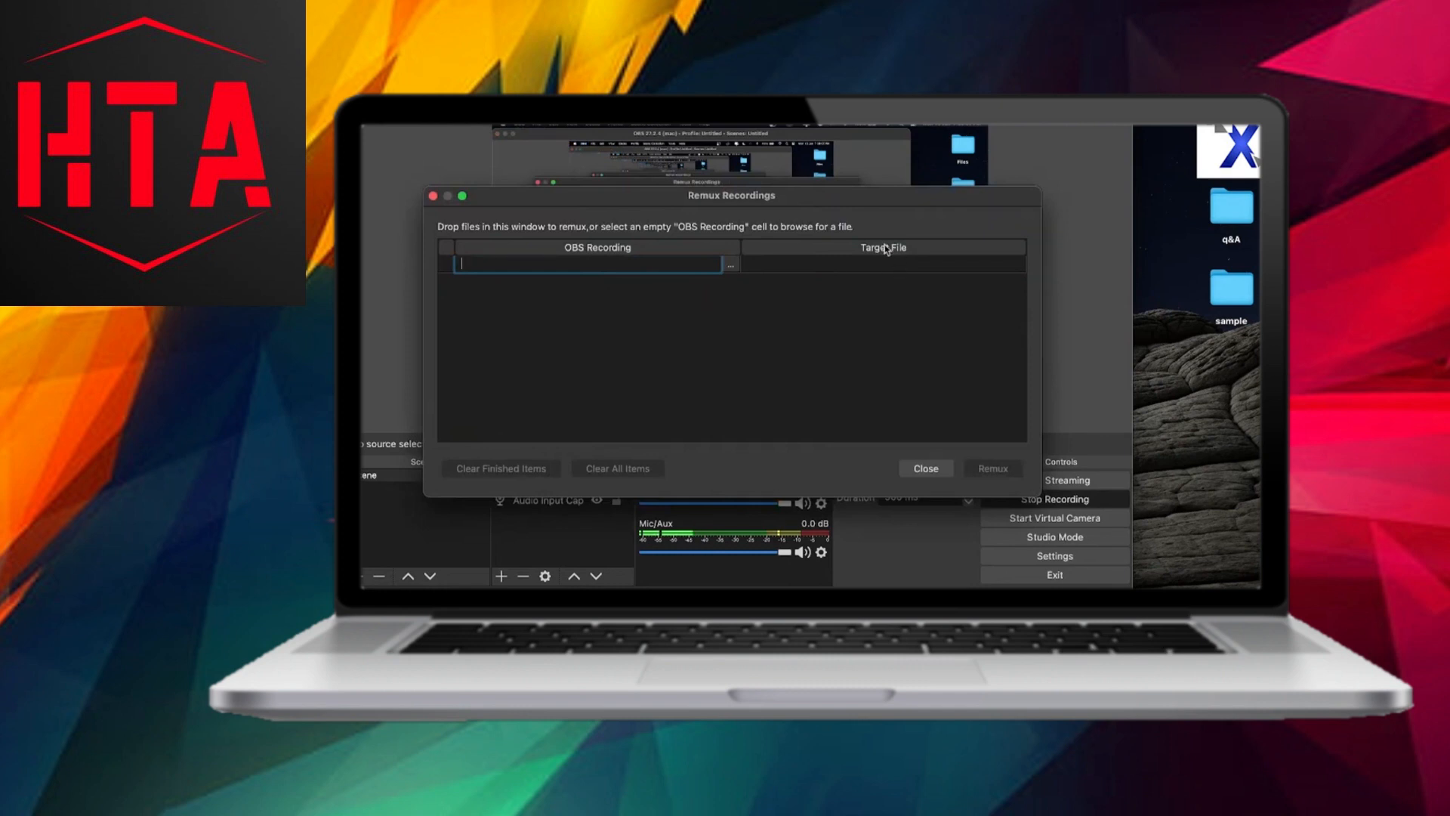
Browse to the sample folder on the Desktop to pick the MKV recordings.
{"action": "left_click", "coordinate": [730, 264]}
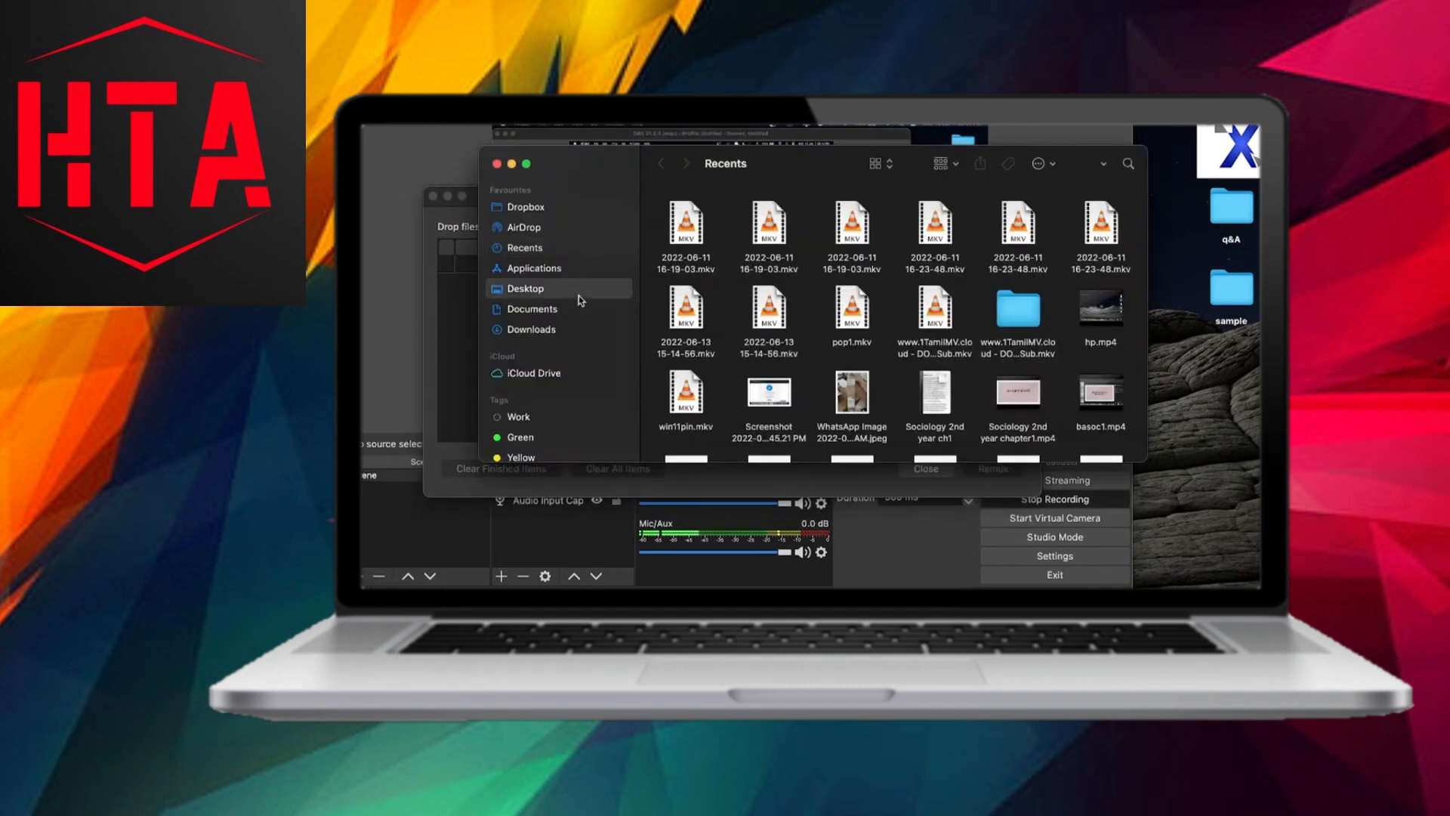
{"action": "left_click", "coordinate": [525, 289]}
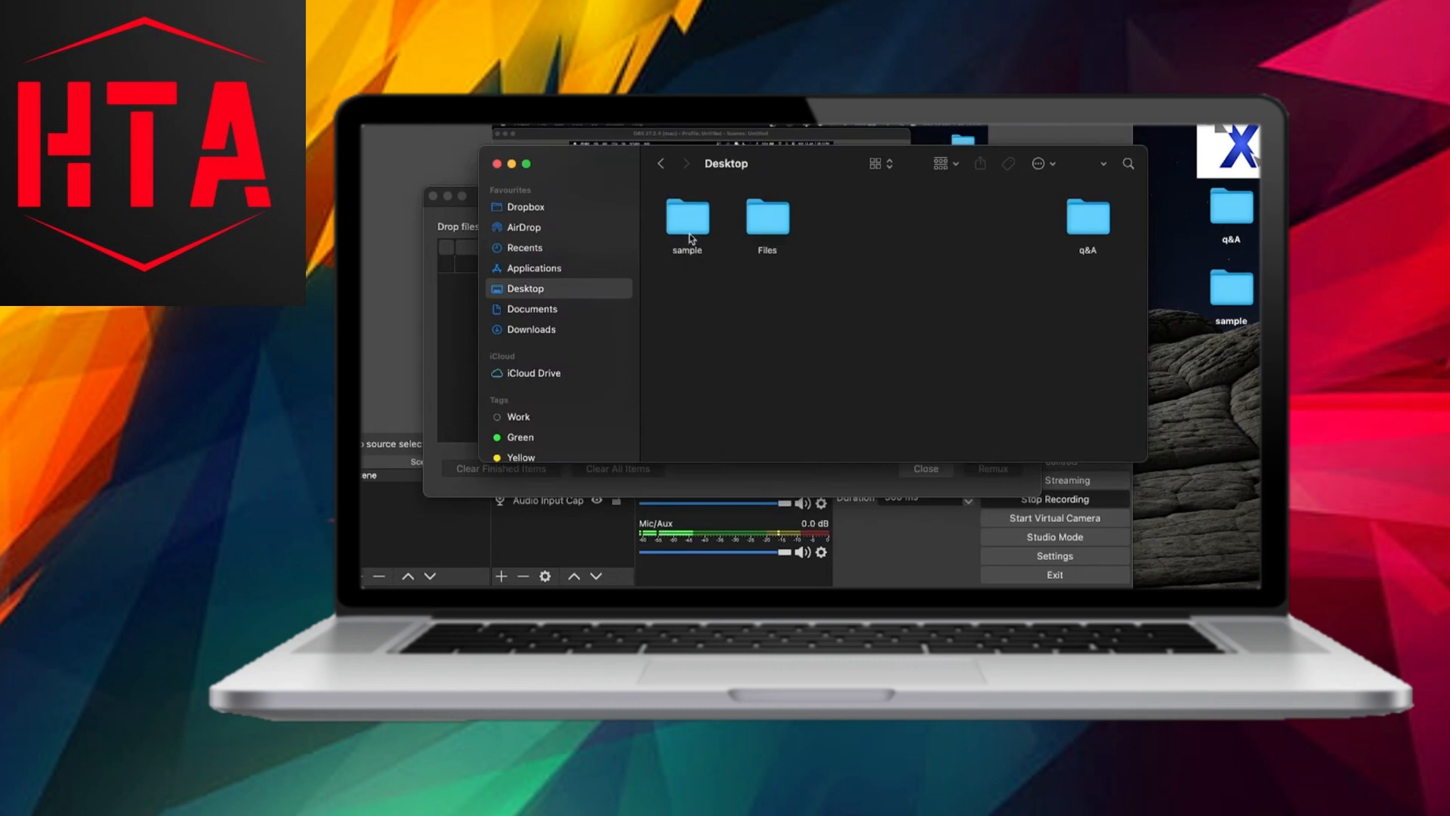
{"action": "double_click", "coordinate": [687, 219]}
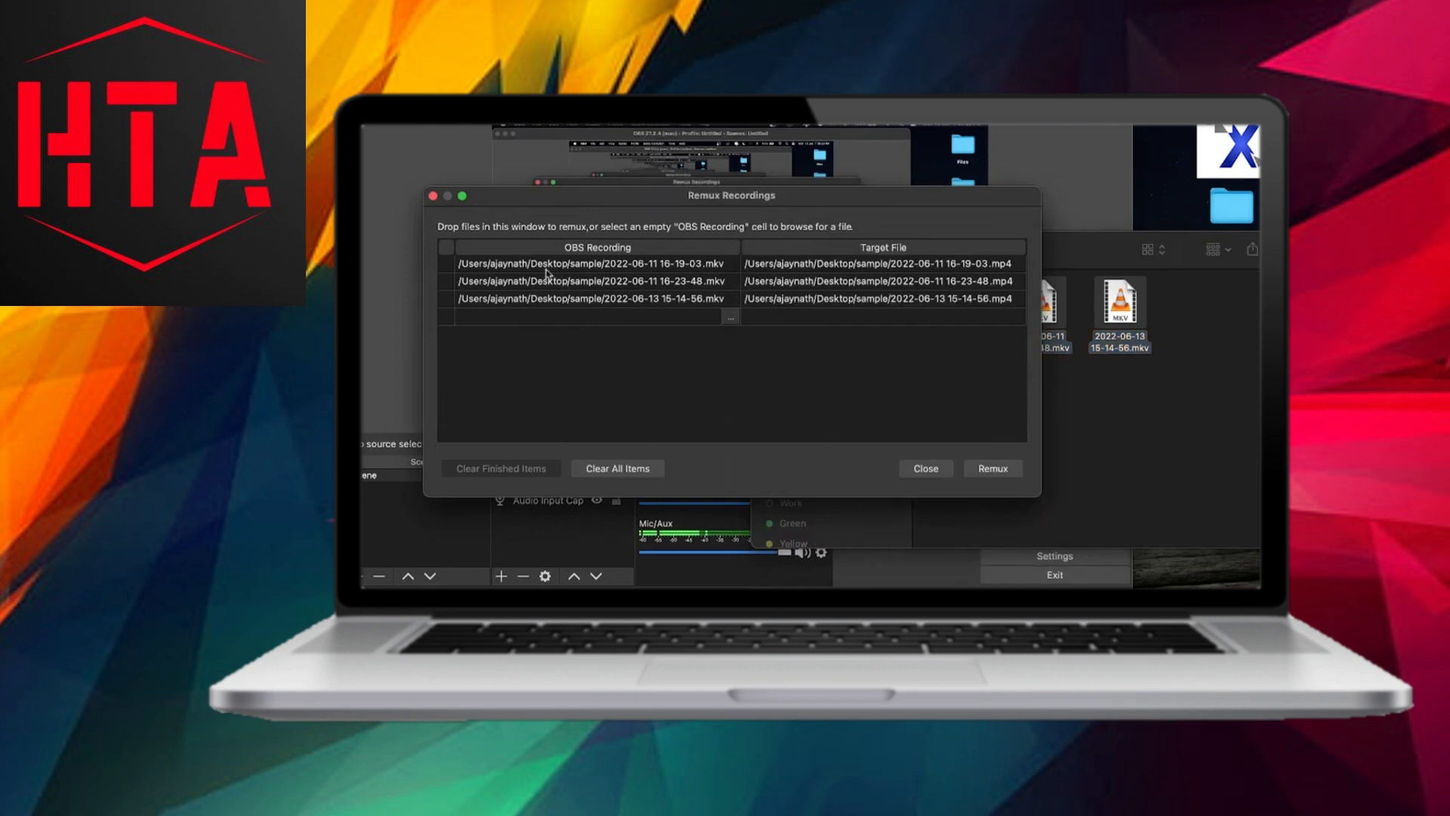
{"action": "mouse_move", "coordinate": [596, 266]}
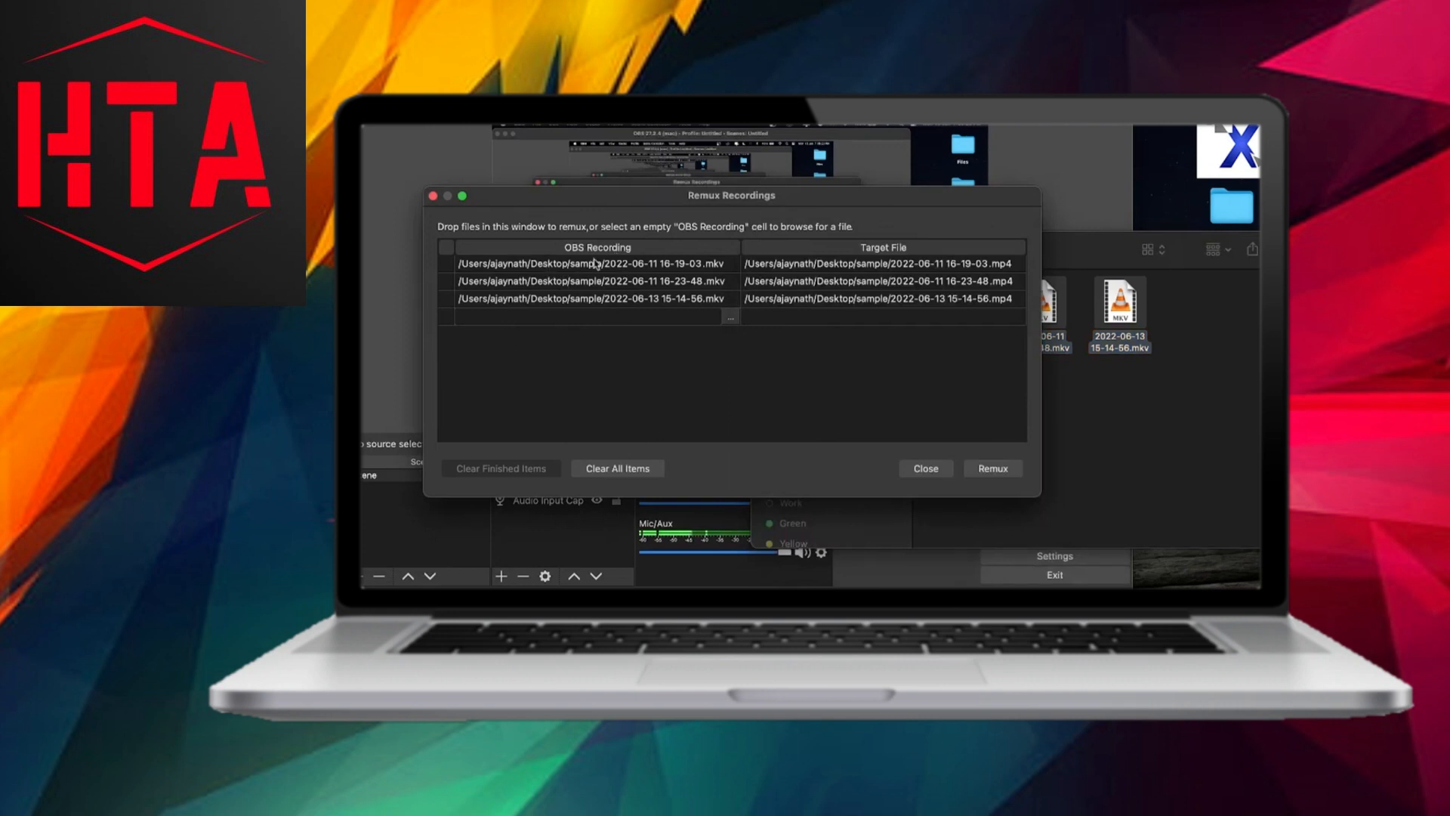
{"action": "mouse_move", "coordinate": [699, 263]}
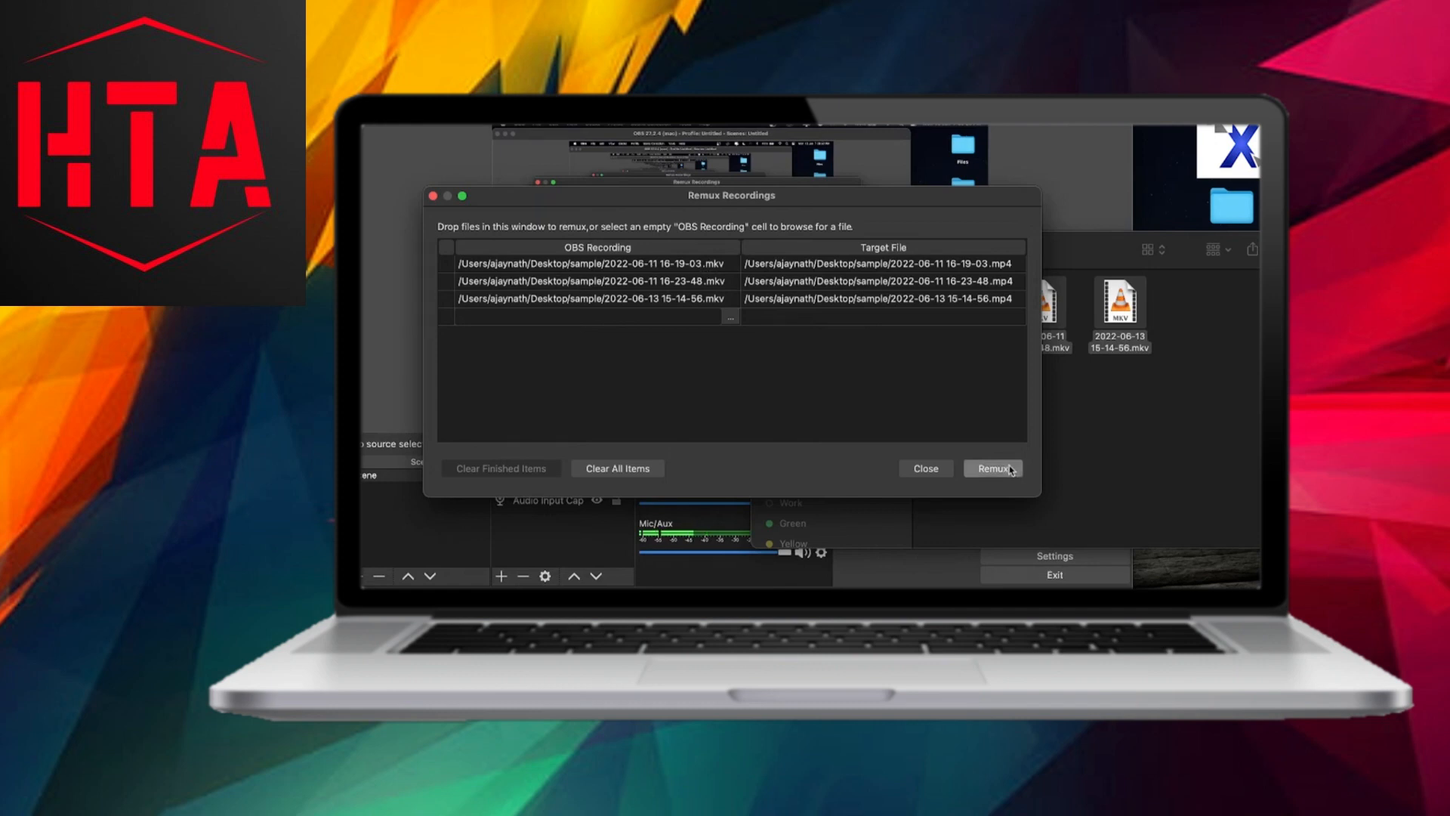
Remux the queued recordings to MP4 and acknowledge the Recording remuxed message.
{"action": "left_click", "coordinate": [995, 468]}
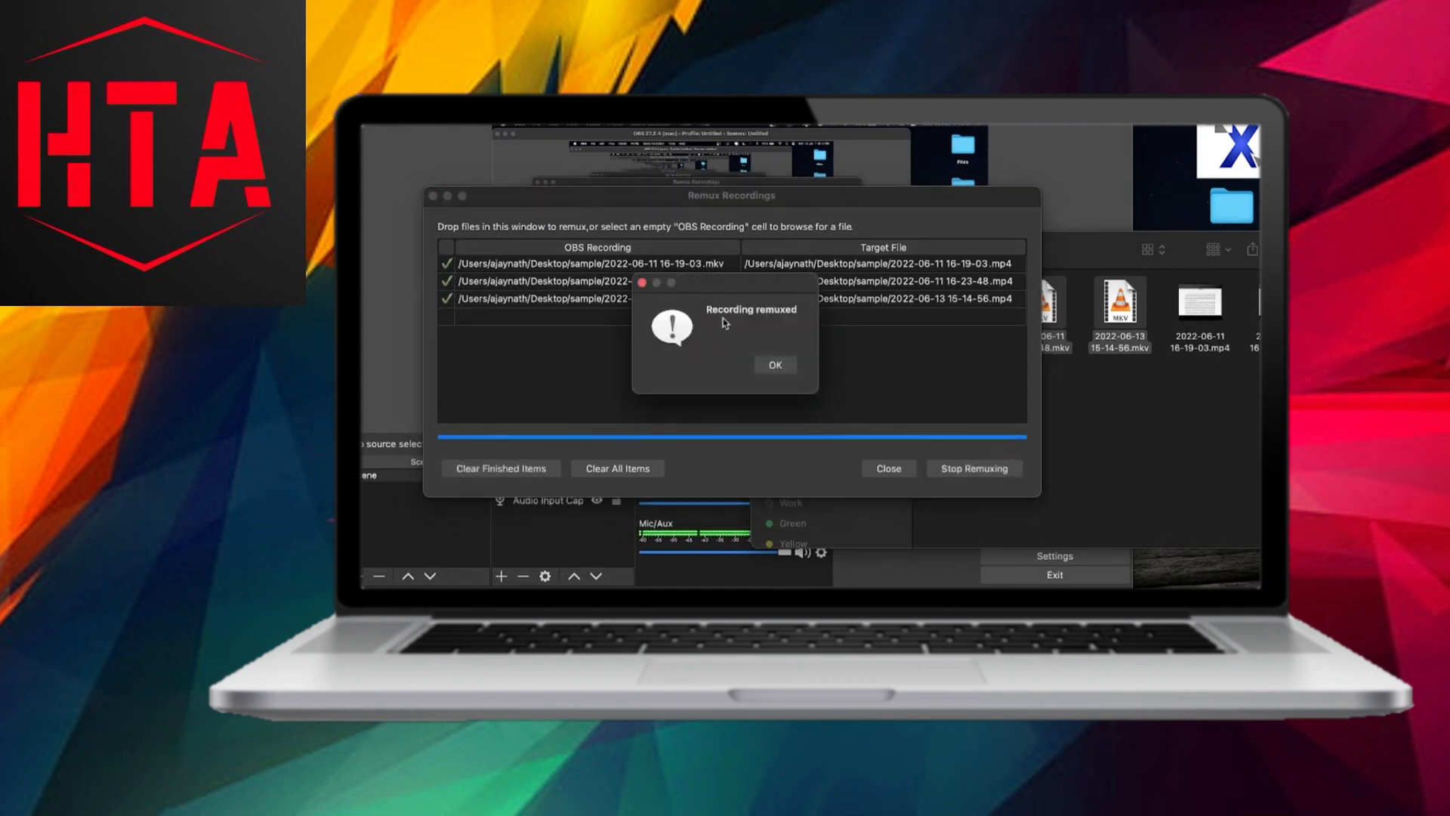
{"action": "left_click", "coordinate": [775, 365]}
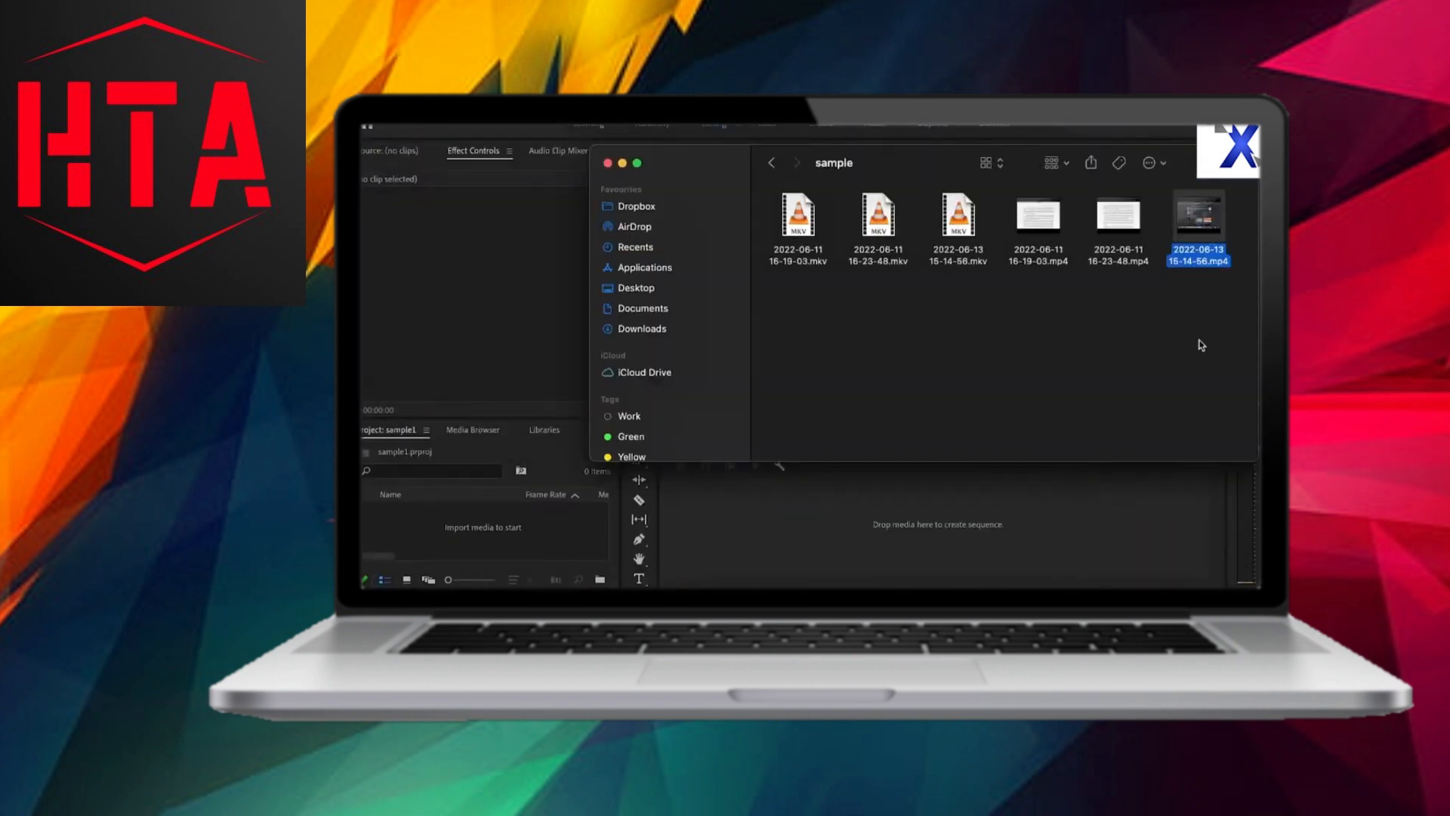
{"action": "left_click_drag", "start_coordinate": [1198, 228], "coordinate": [679, 503]}
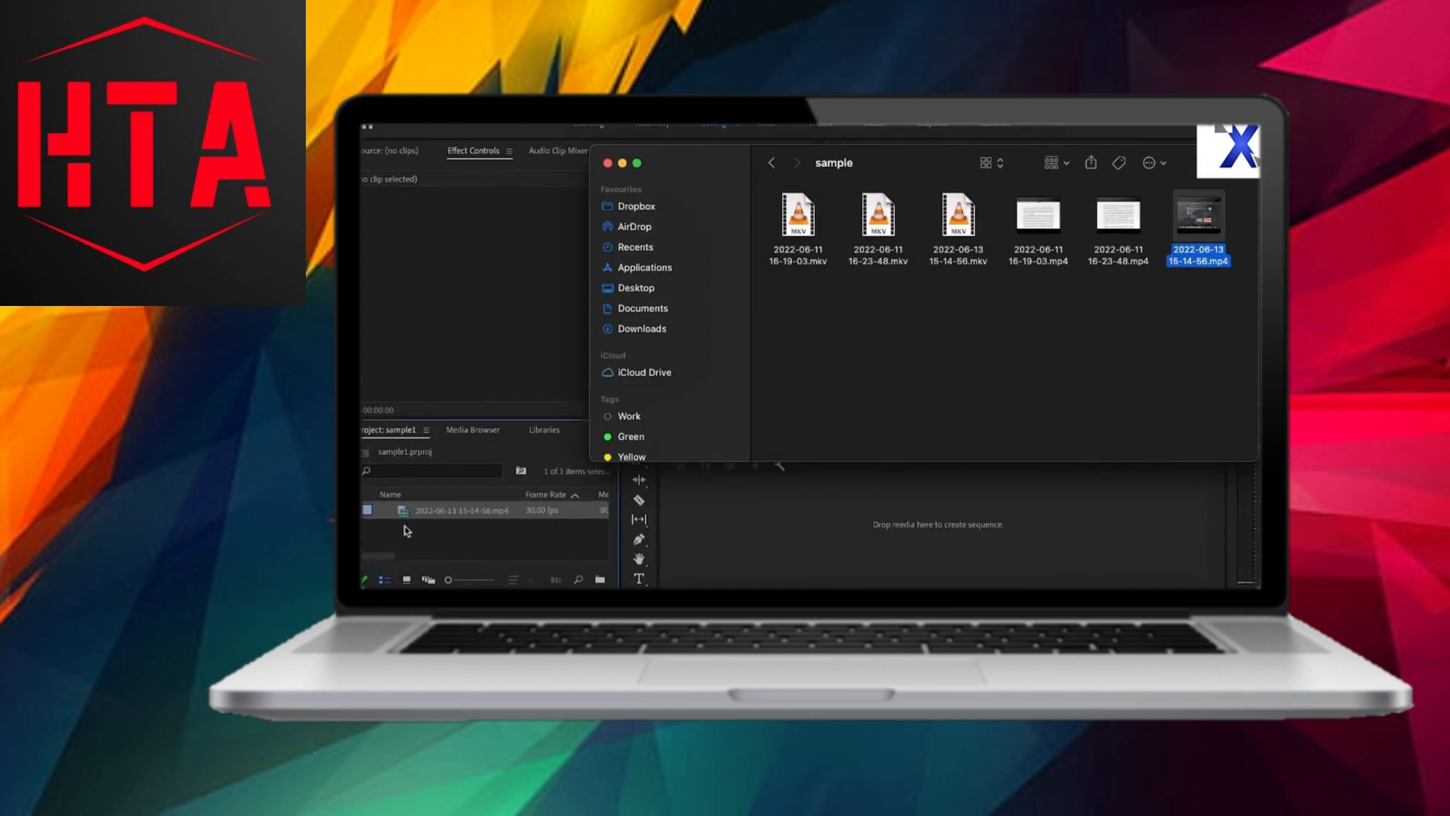
{"action": "left_click", "coordinate": [610, 164]}
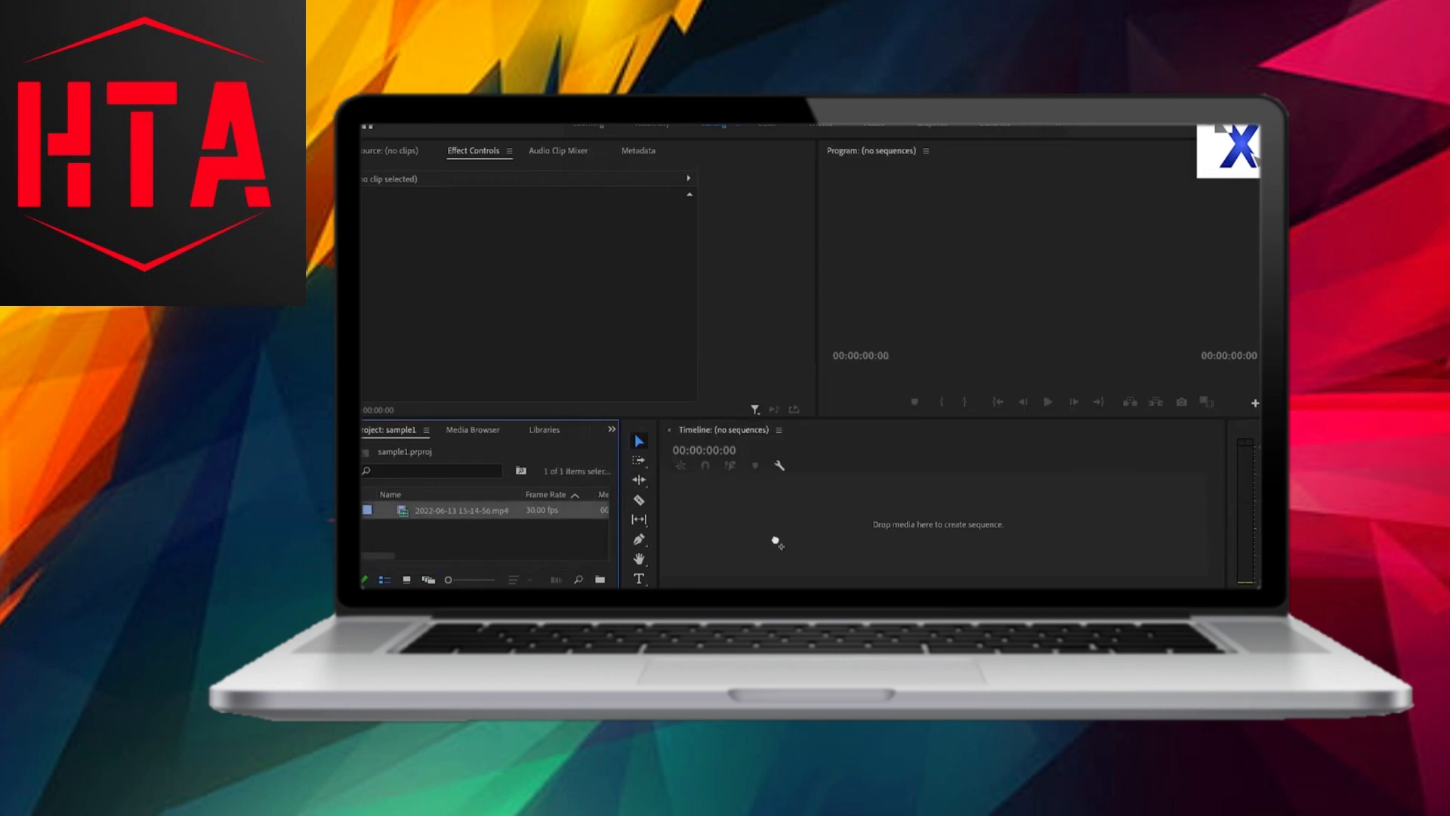
{"action": "left_click_drag", "start_coordinate": [460, 509], "coordinate": [943, 514]}
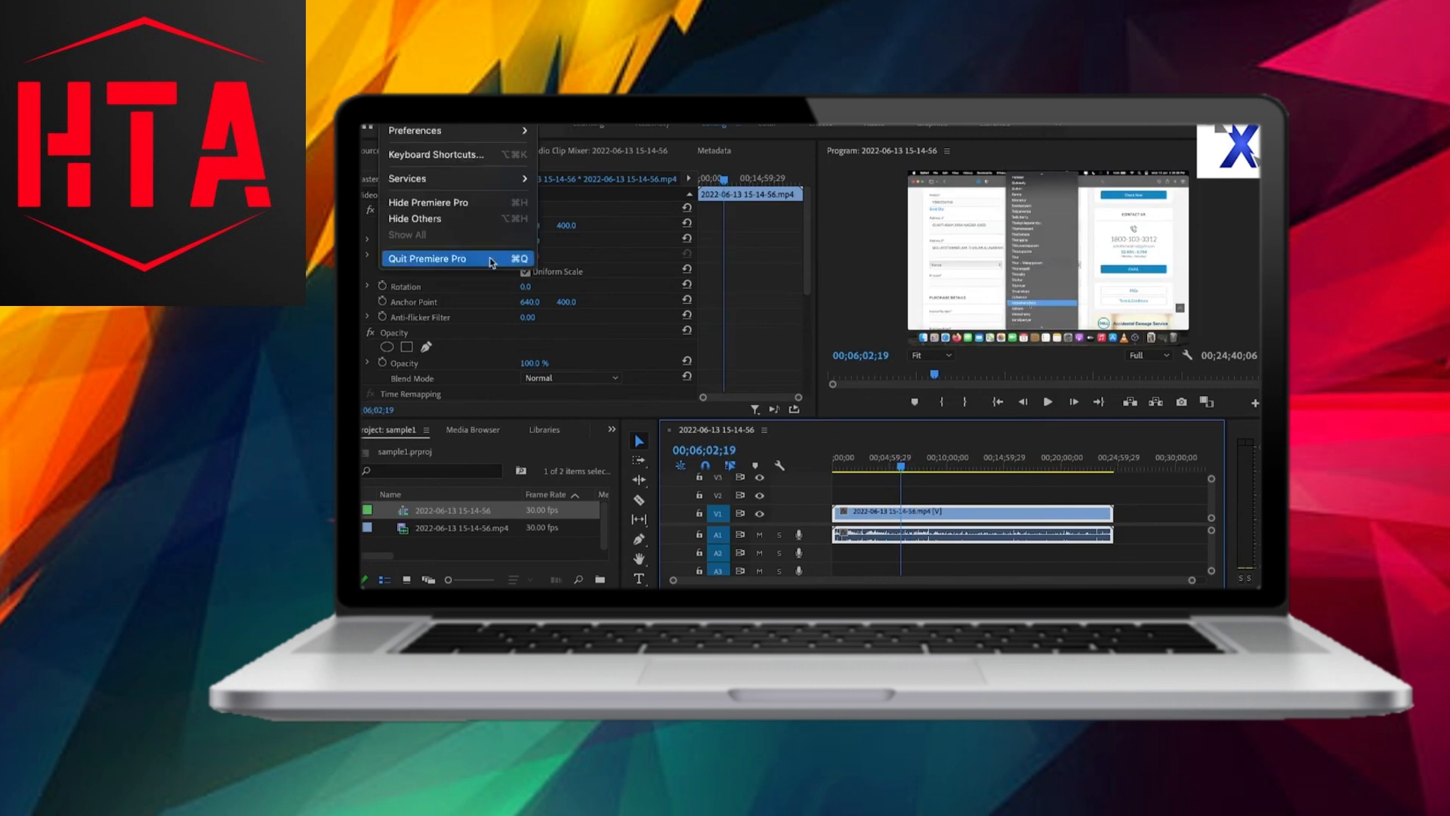
{"action": "left_click", "coordinate": [426, 258]}
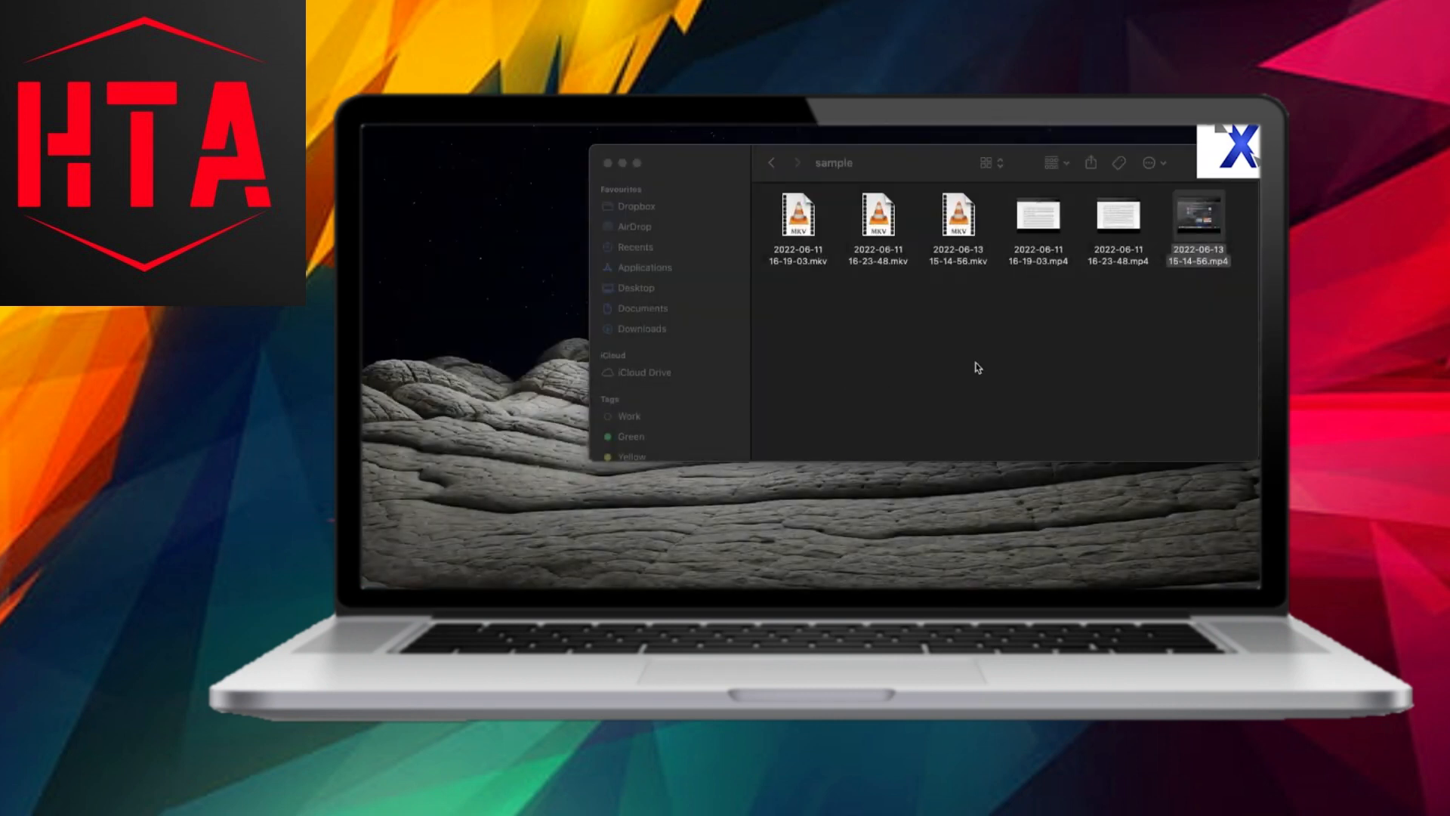